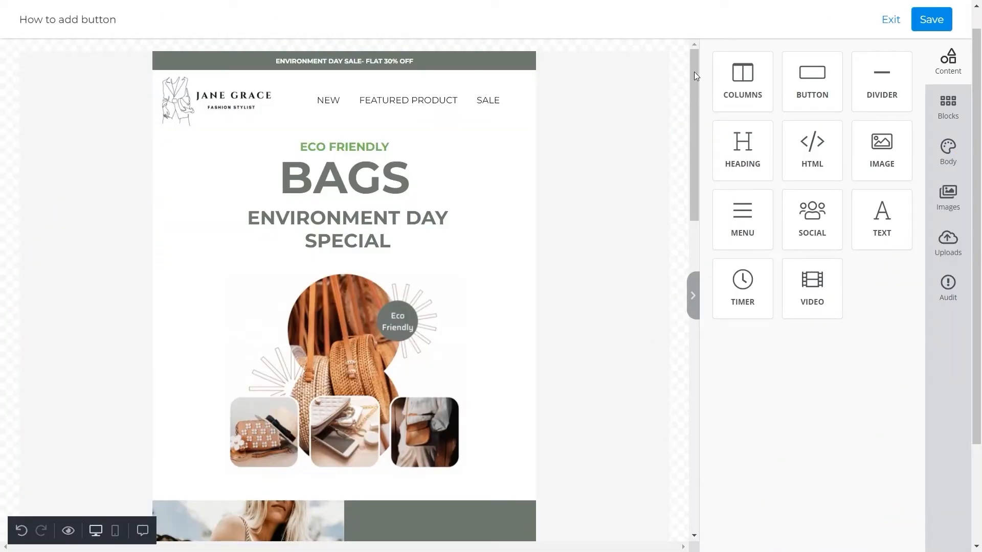
- Drop a new Button block under the Eco-Friendly Jute Bags description and select it
scroll(down, 3)
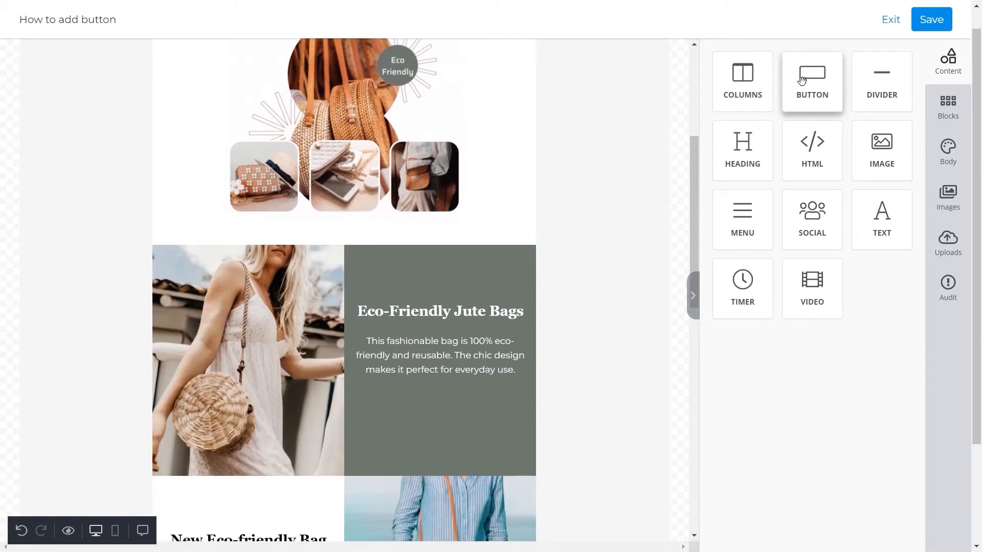
drag(811, 80, 691, 244)
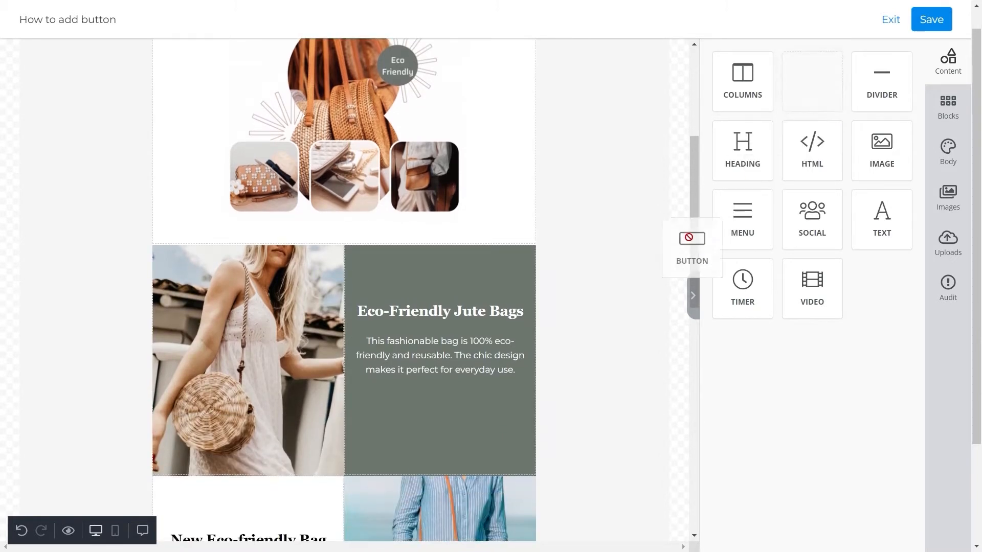
drag(692, 245, 443, 384)
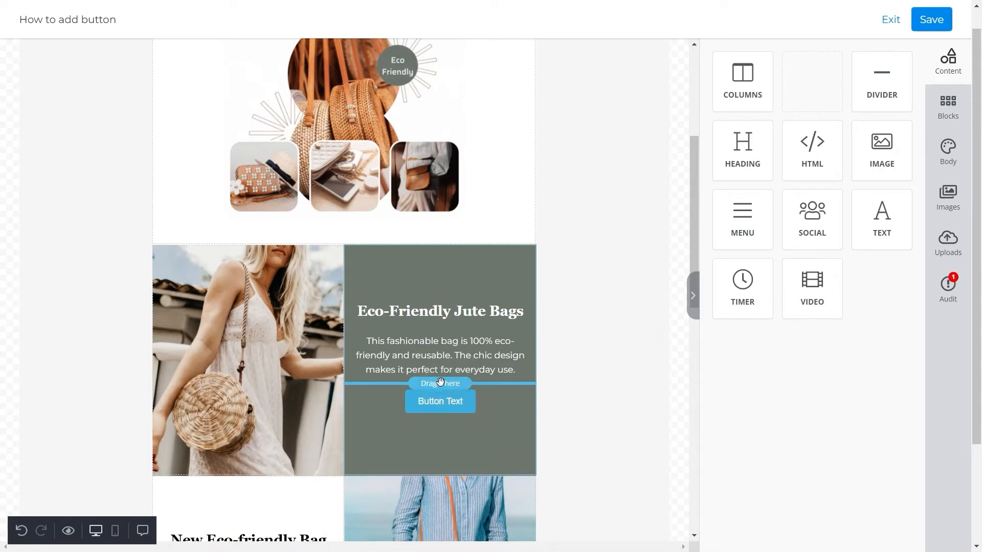
click(439, 401)
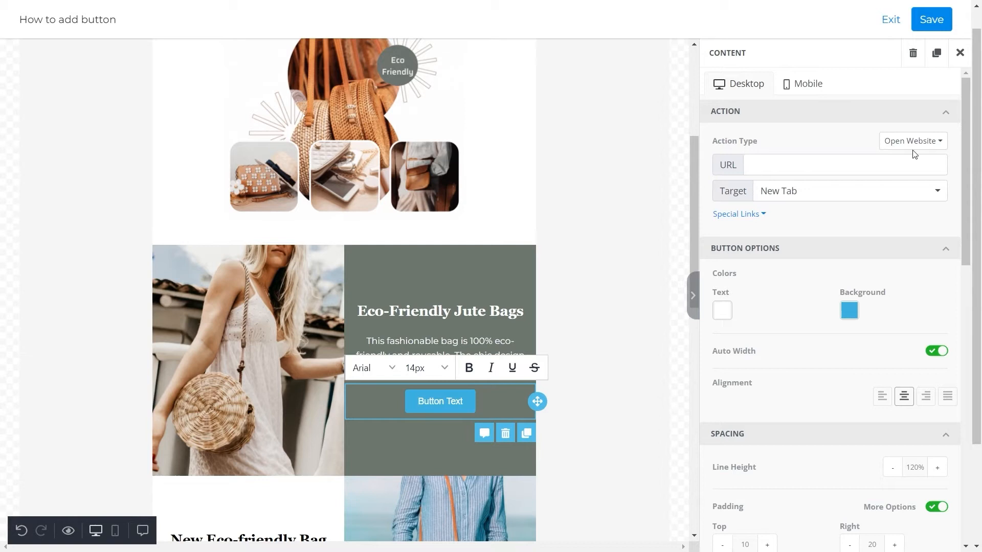
click(911, 140)
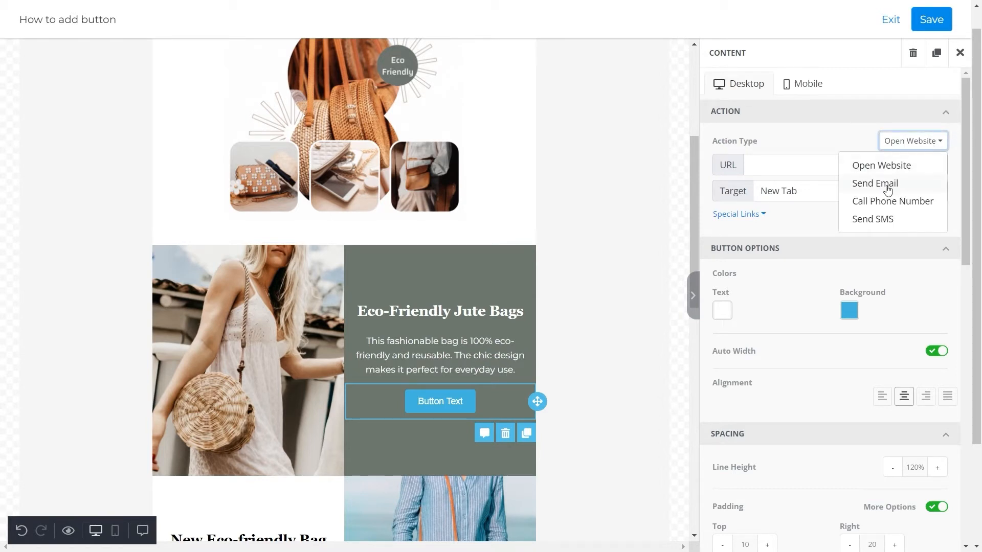
mouse_move(904, 232)
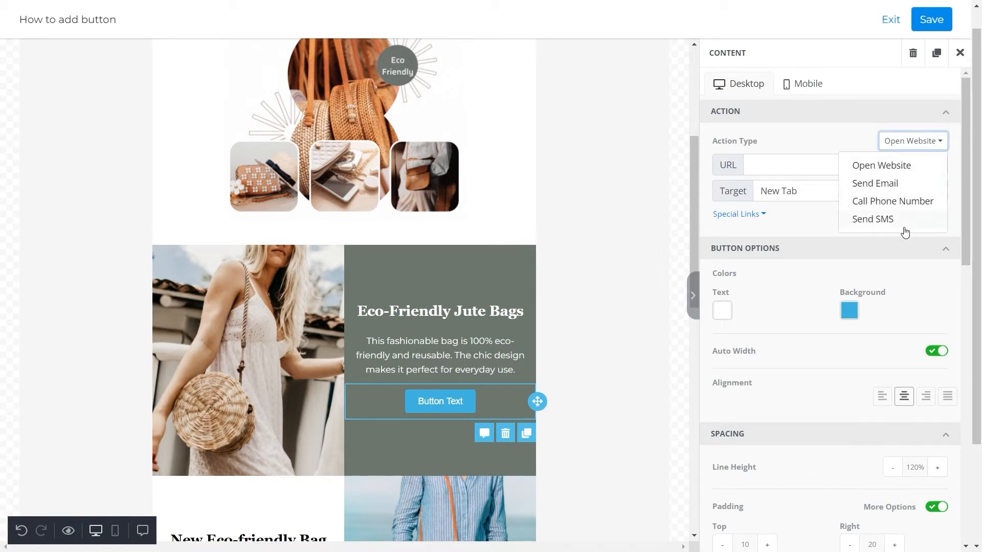
mouse_move(830, 139)
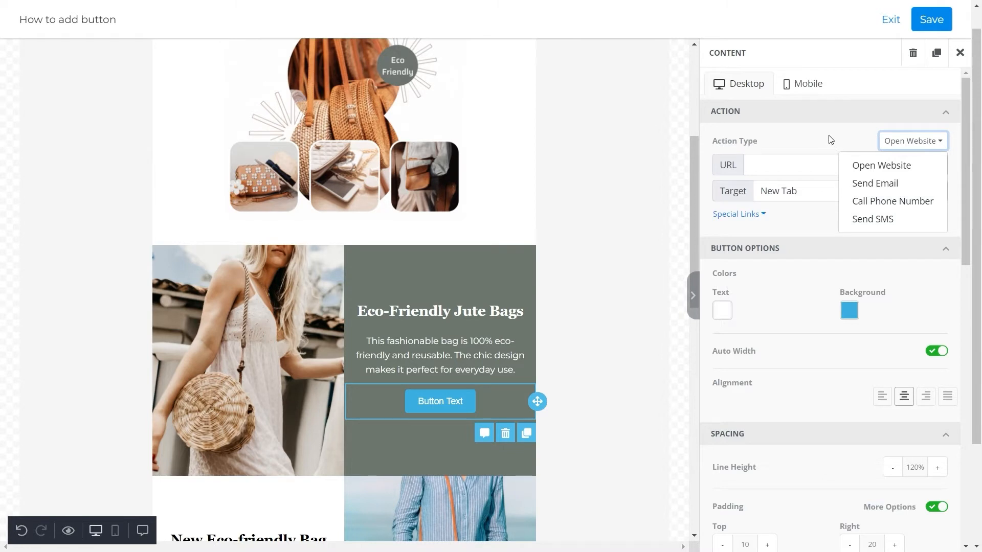
click(881, 166)
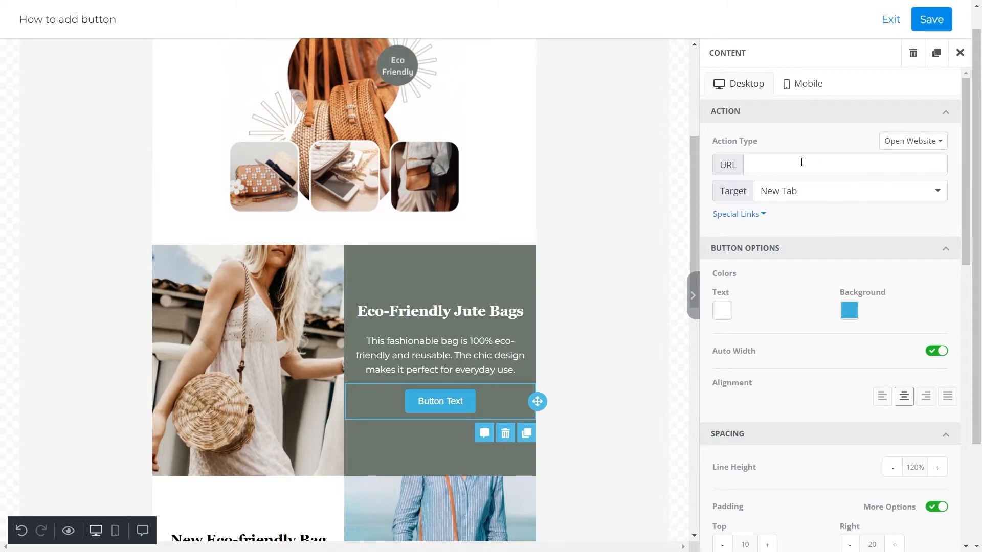
text(ww)
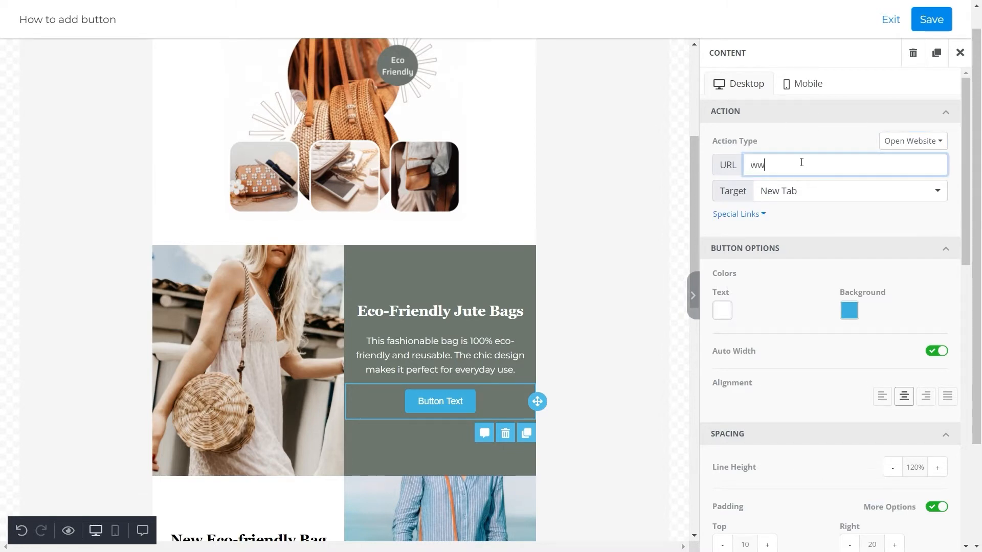
text(ww.unlayer.com)
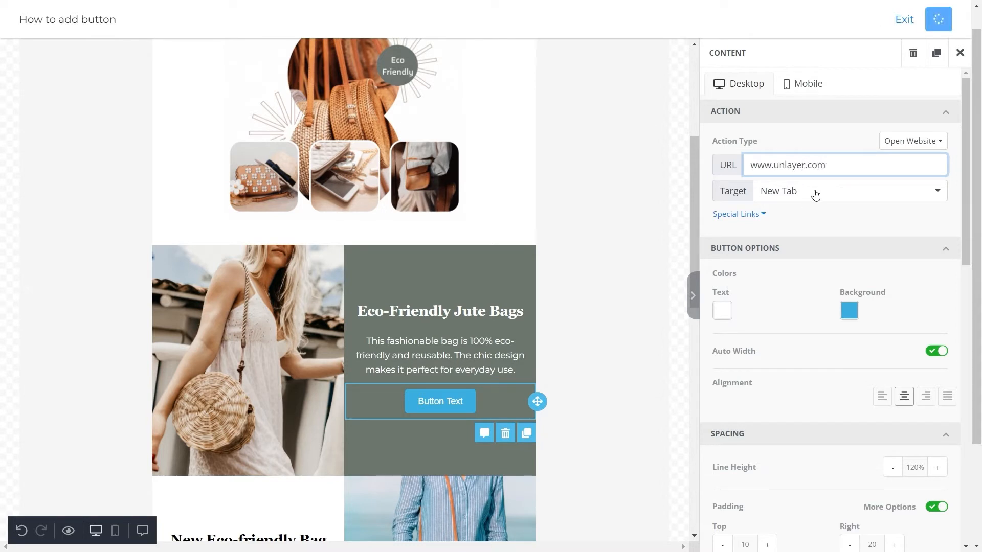
click(849, 192)
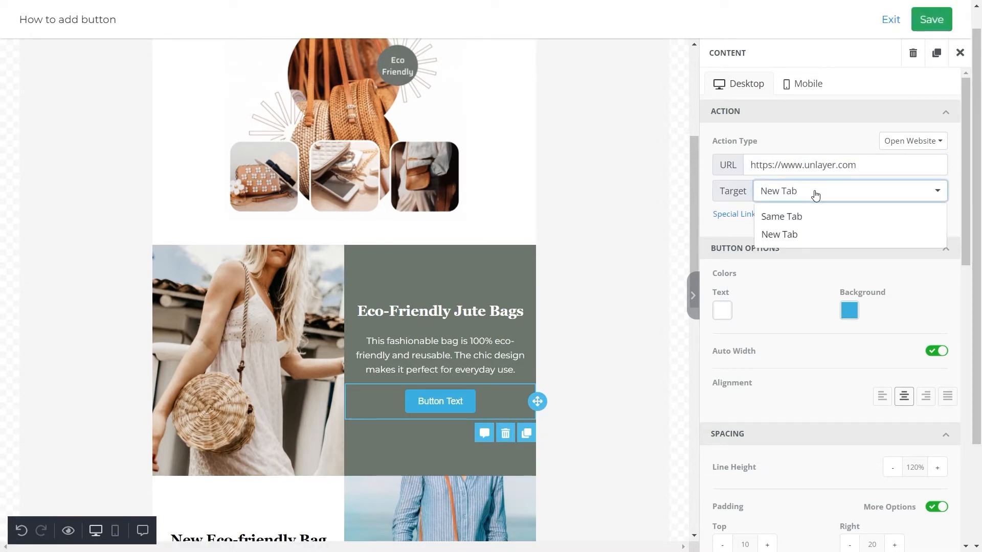
click(929, 19)
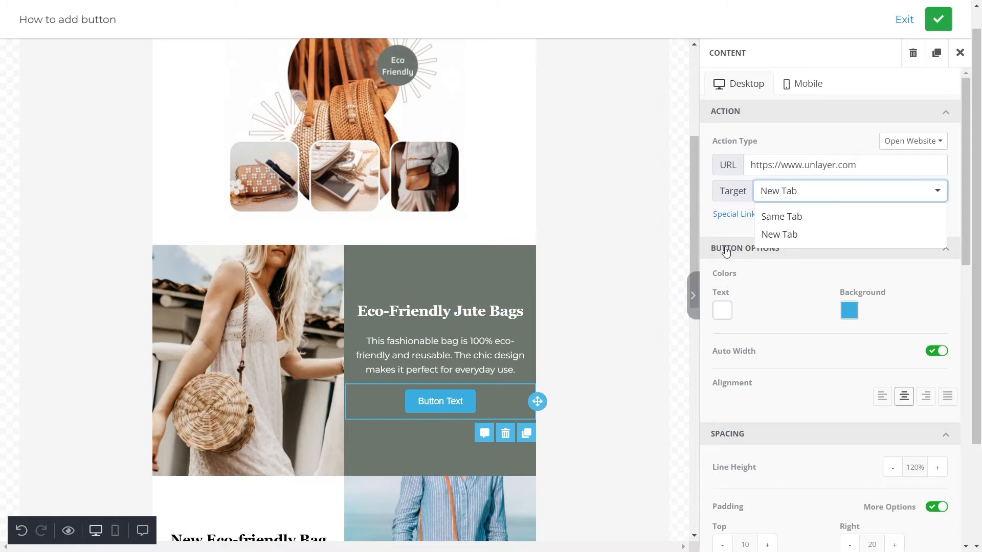
click(779, 234)
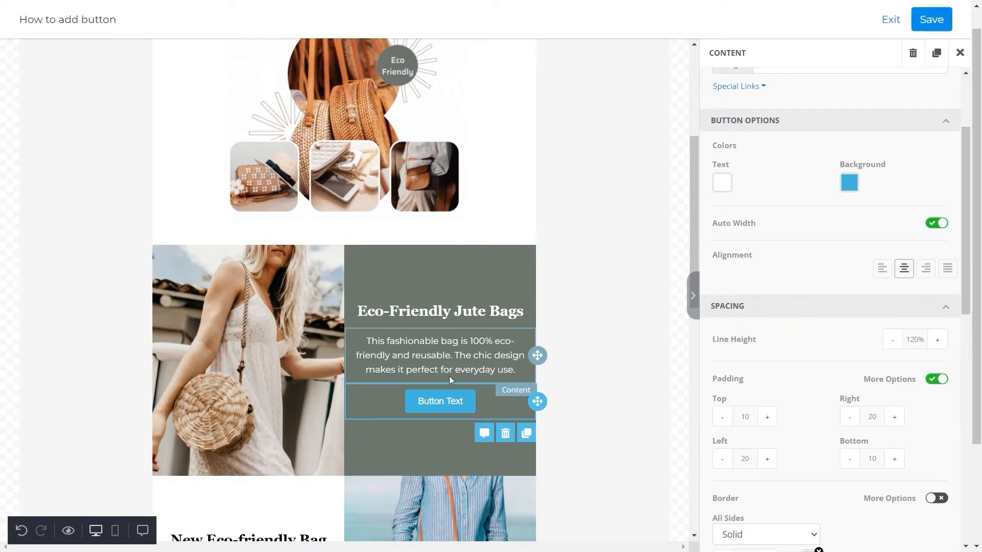
- Replace the label 'Button Text' with 'Shop Now', leaving the text colour white
double_click(440, 401)
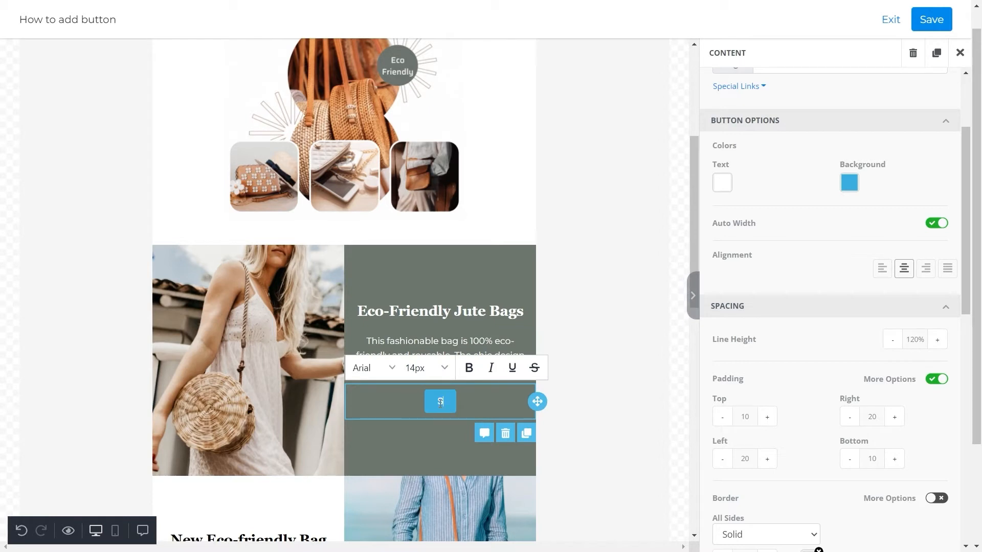
text(Shop Now)
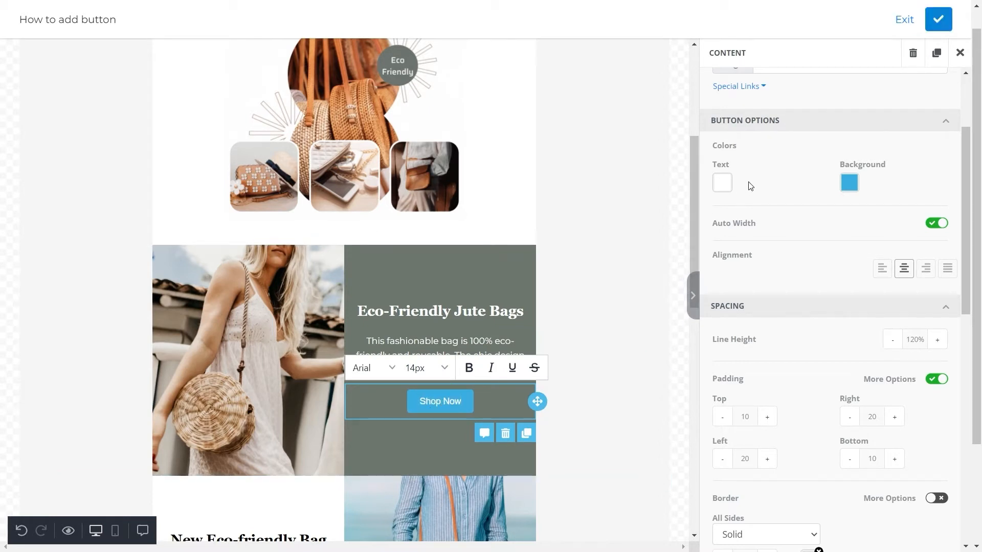
click(721, 182)
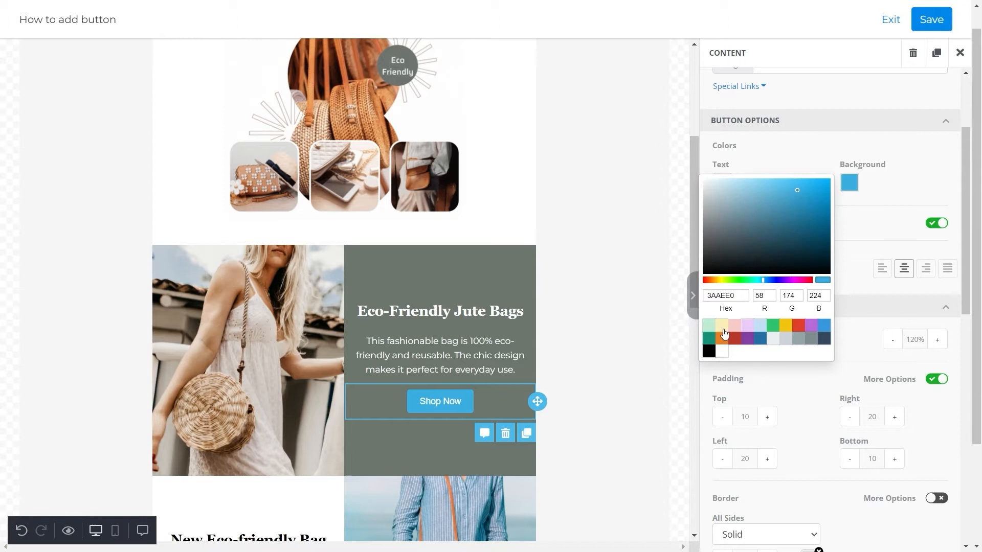
mouse_move(894, 183)
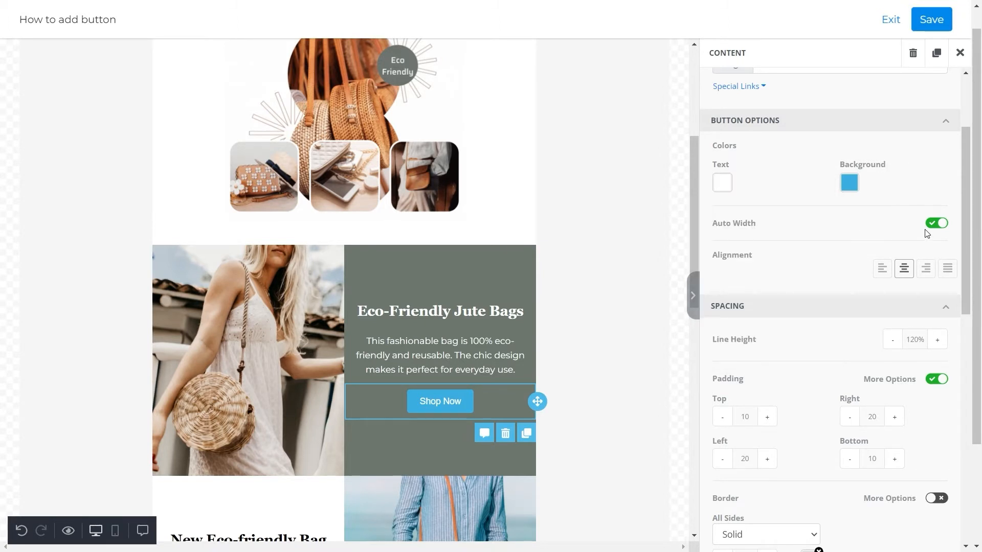
- Turn off Auto Width for a fixed 70% width and raise line height to 150%
click(936, 223)
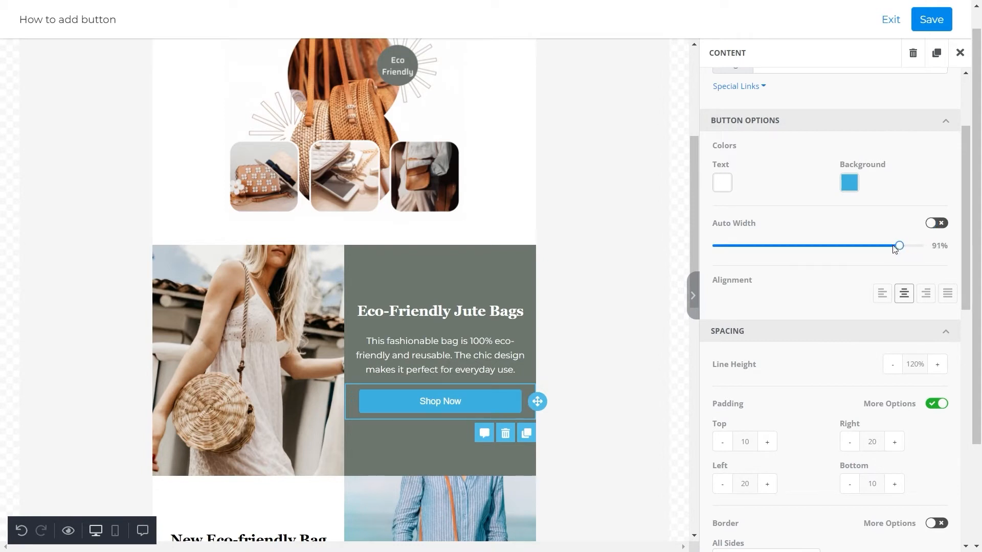
drag(899, 246, 855, 245)
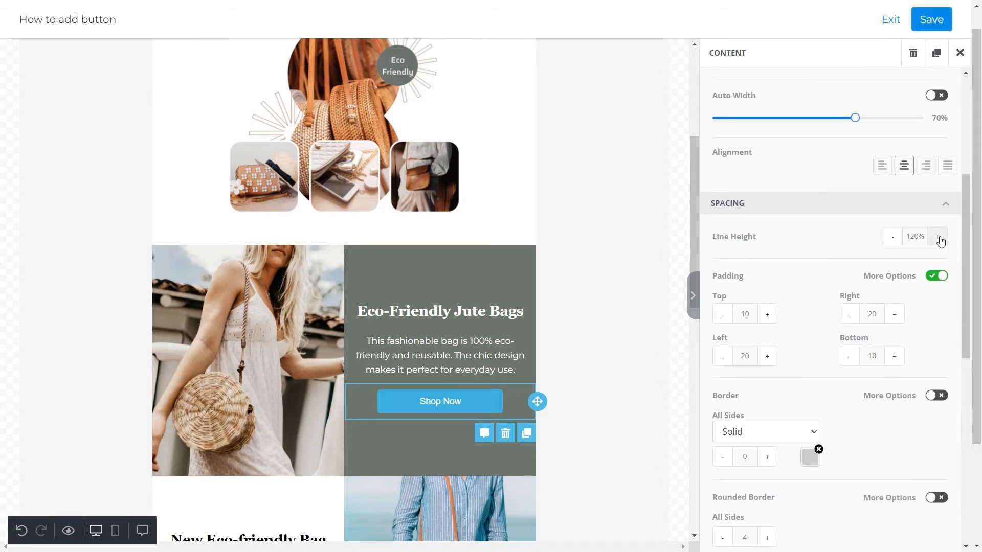
click(939, 236)
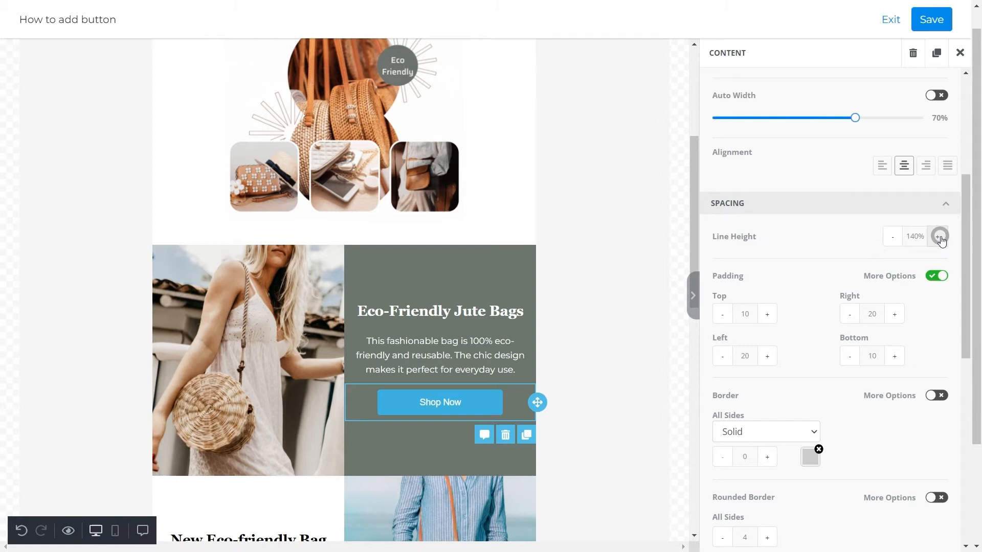
click(938, 236)
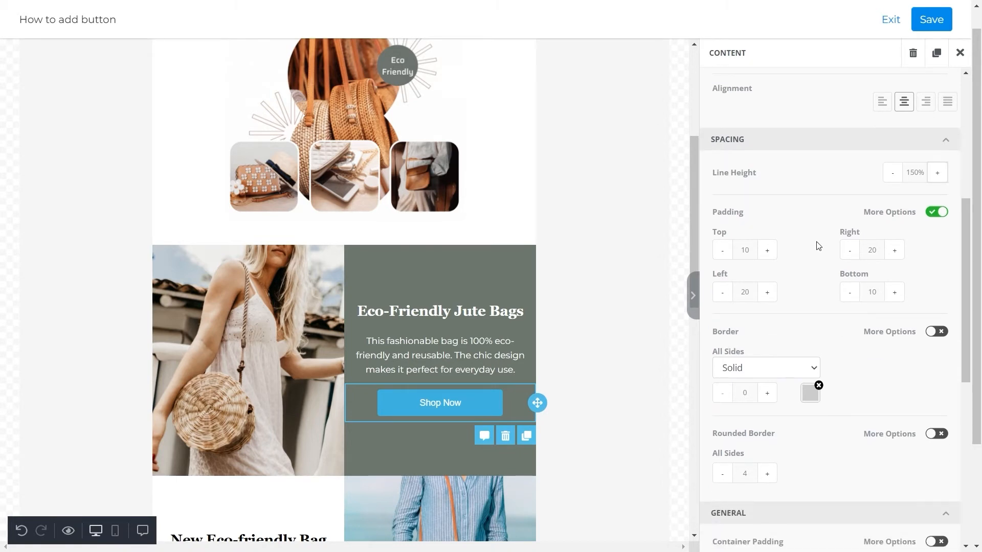
- Use one padding value for all sides and set a 2-pixel white border
click(931, 19)
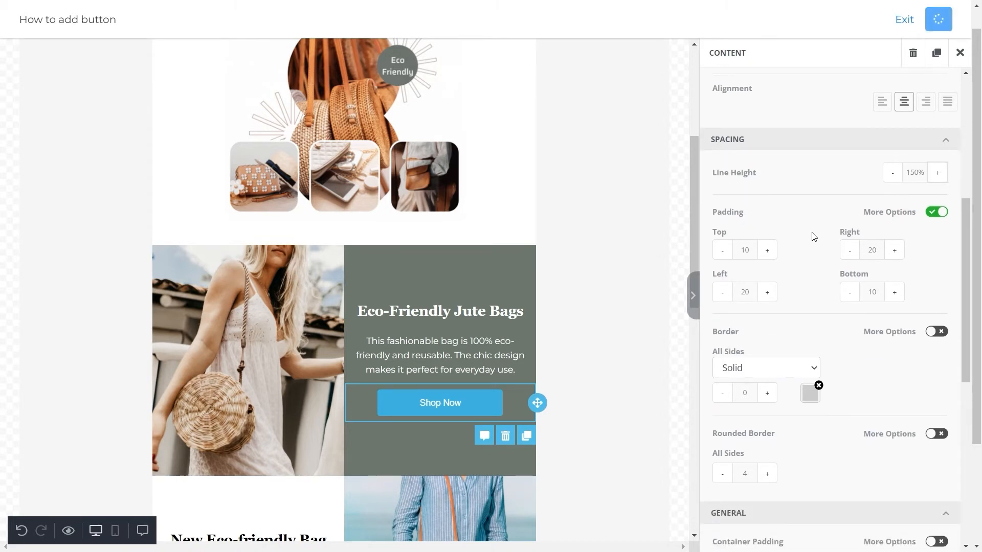
click(871, 249)
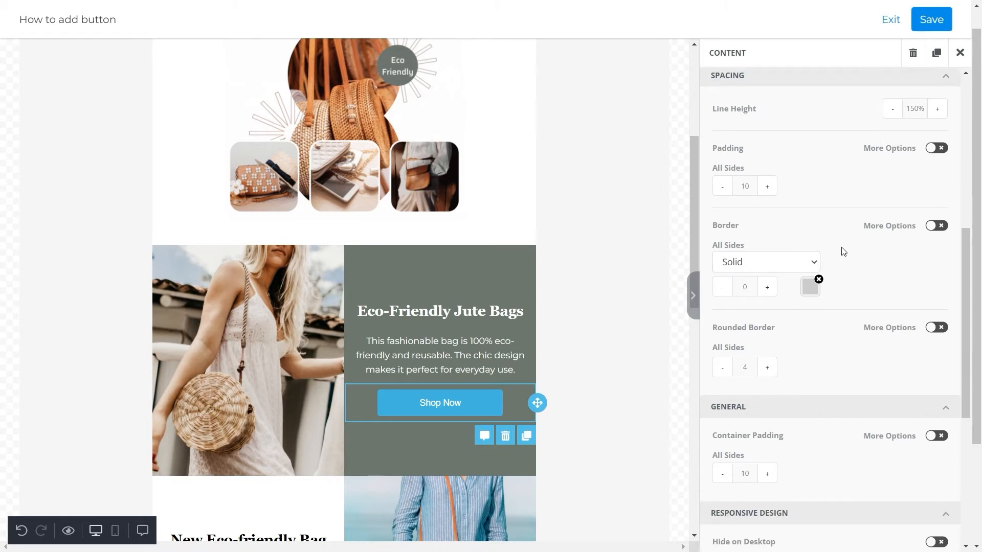
click(931, 19)
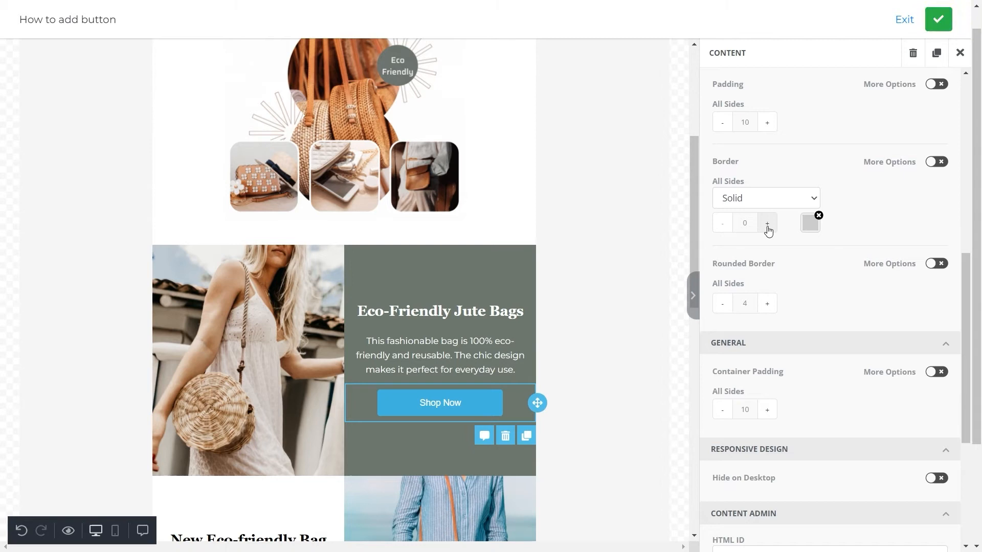
click(766, 223)
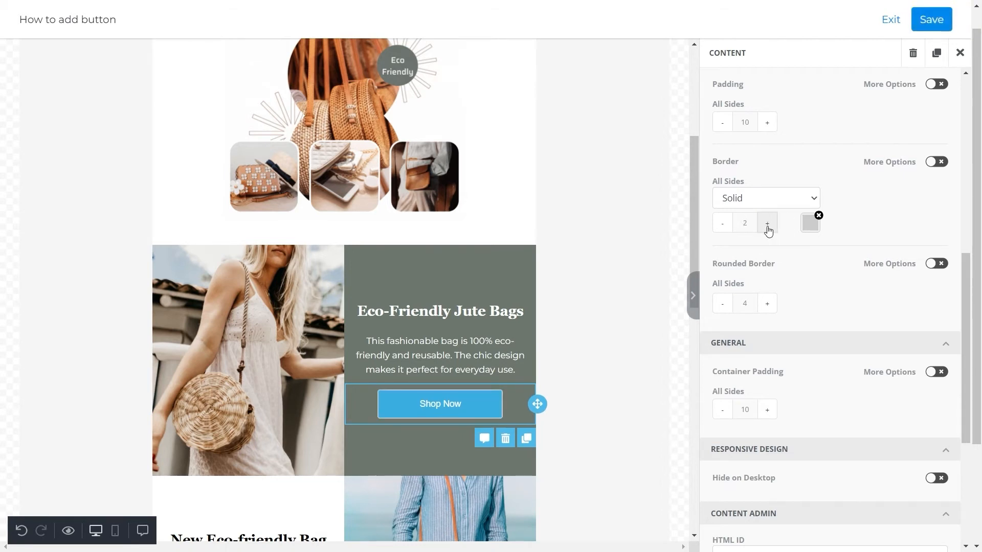
click(809, 223)
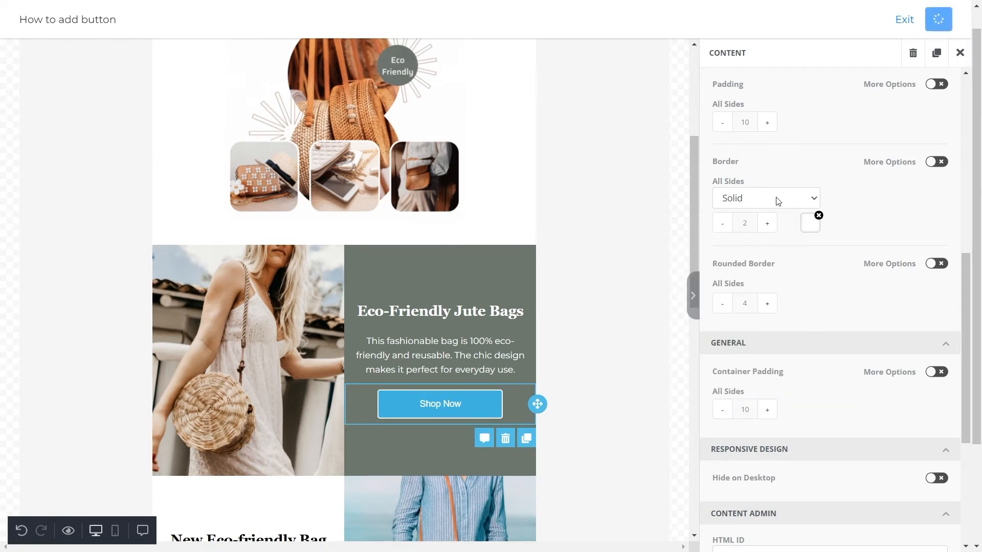
- Try Dotted and Dashed border styles, then settle on Solid applied to all sides
click(765, 197)
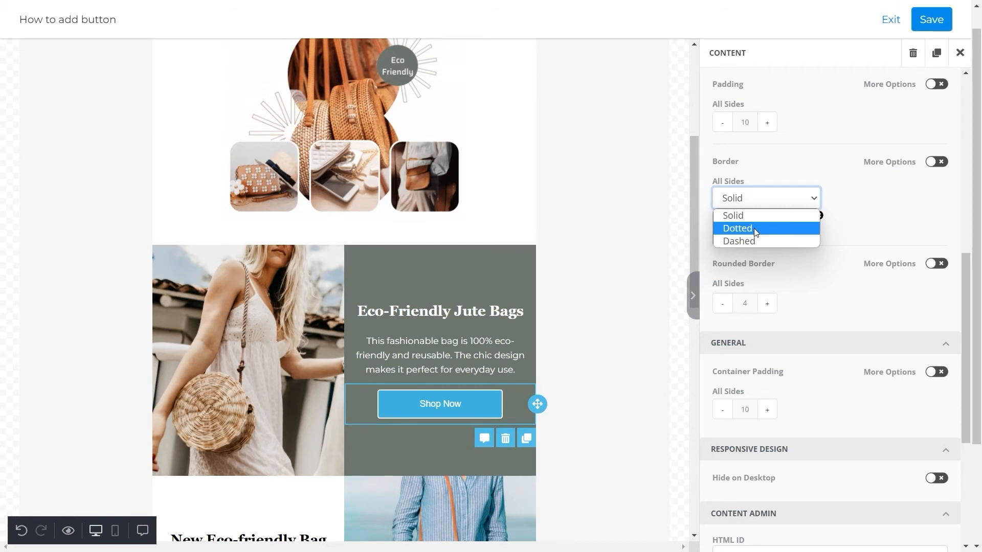
click(738, 228)
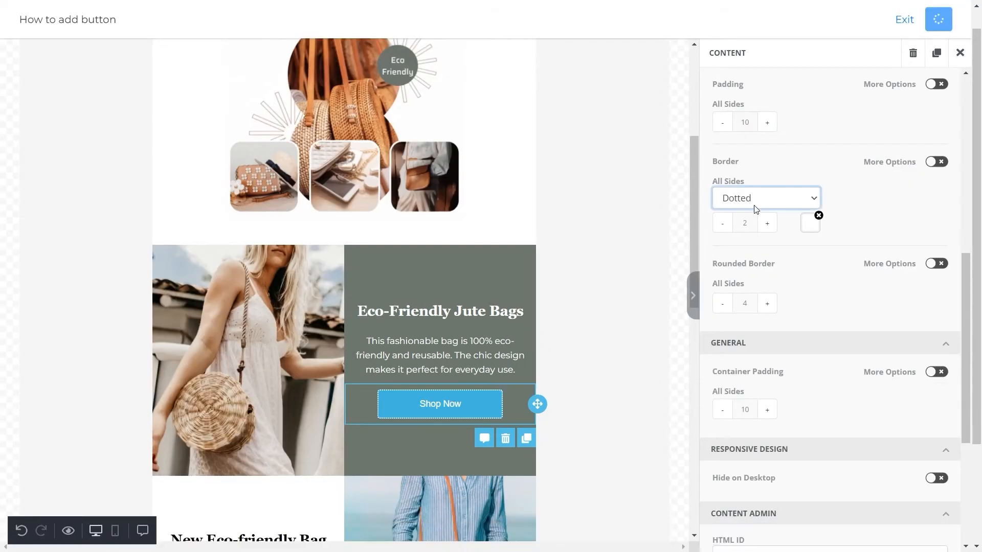
click(765, 197)
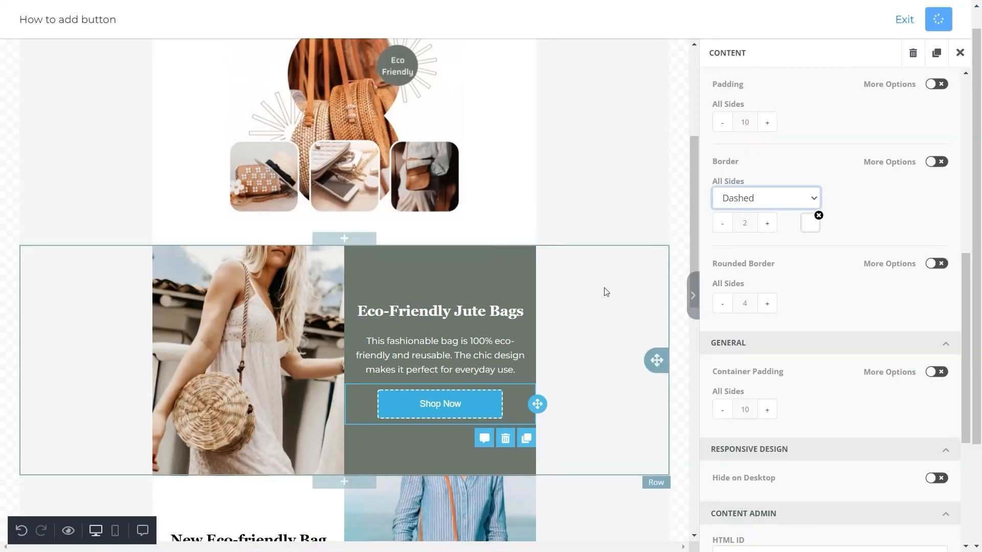
click(766, 197)
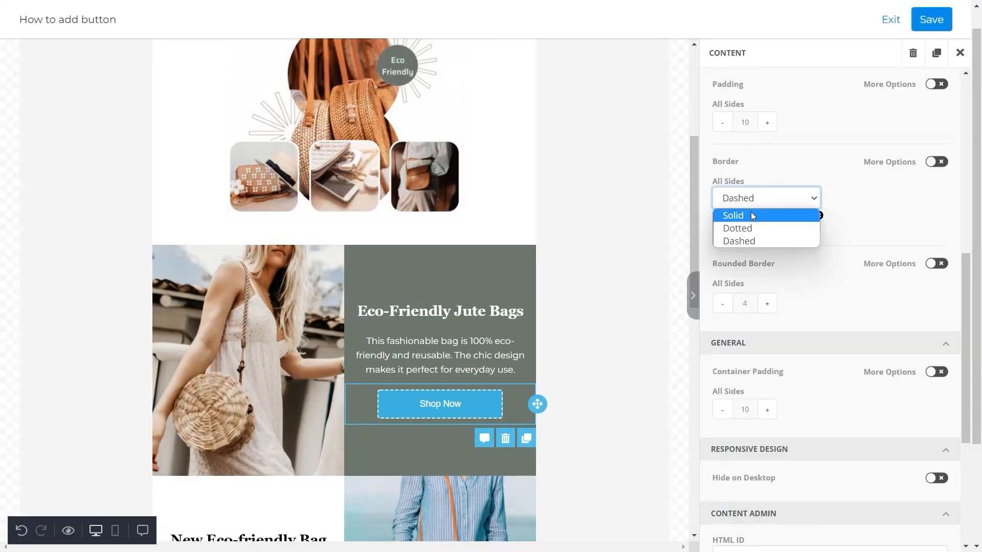
click(733, 216)
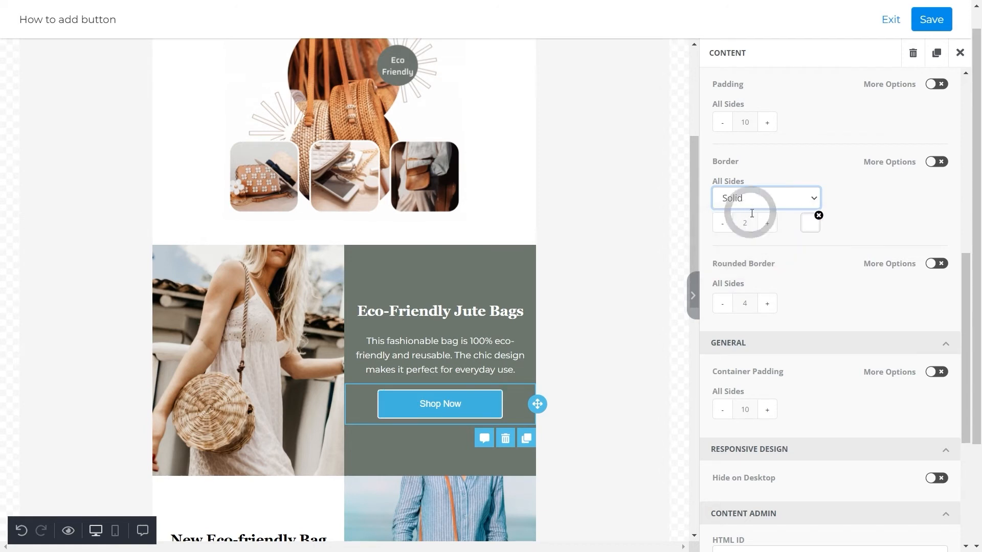
click(936, 161)
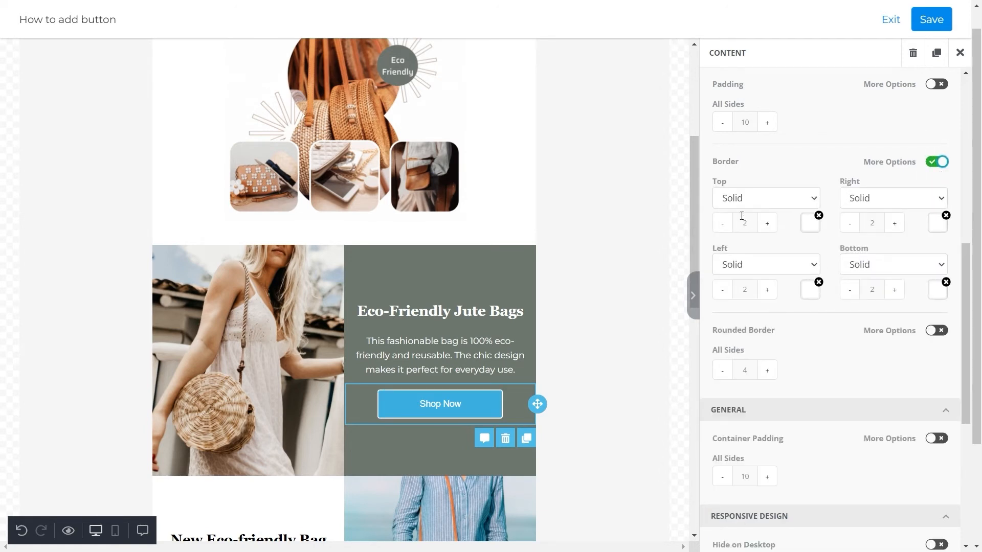
click(931, 19)
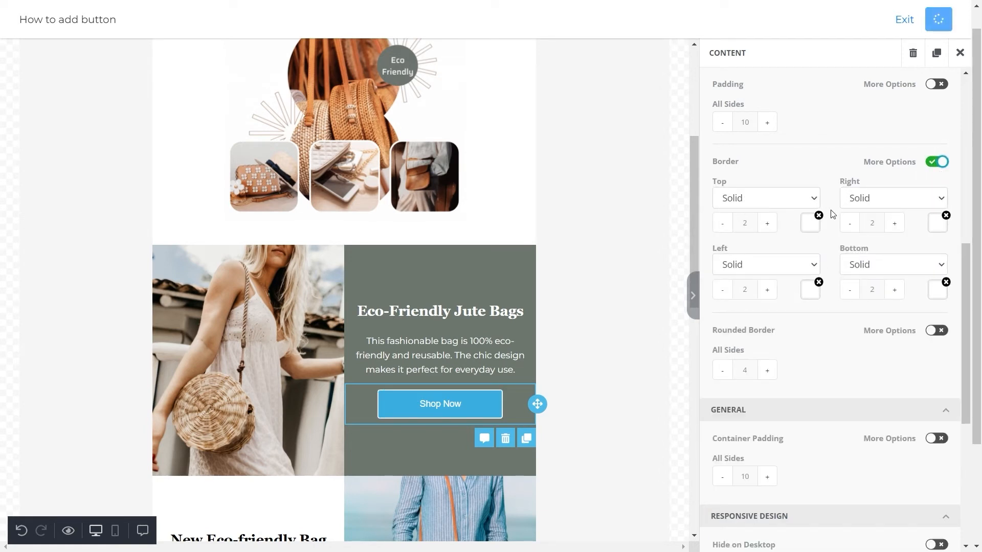
click(937, 162)
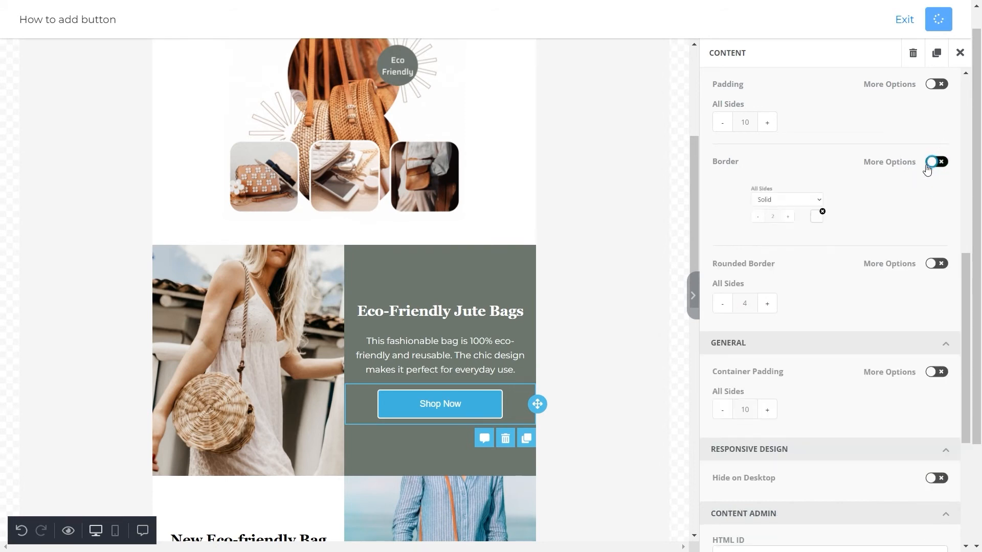
- Set the button background to the column's grayish-green, leaving the white outline and label
click(935, 162)
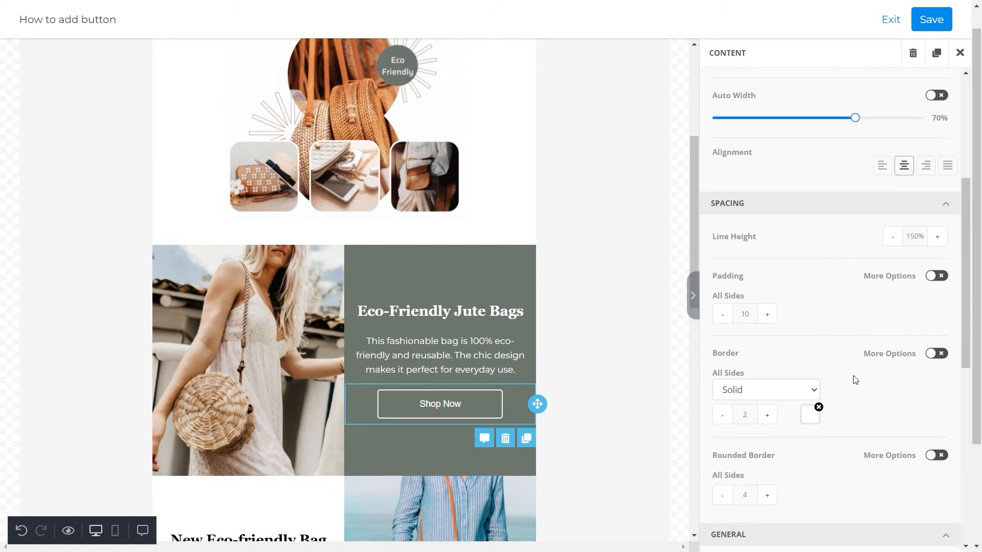
click(931, 18)
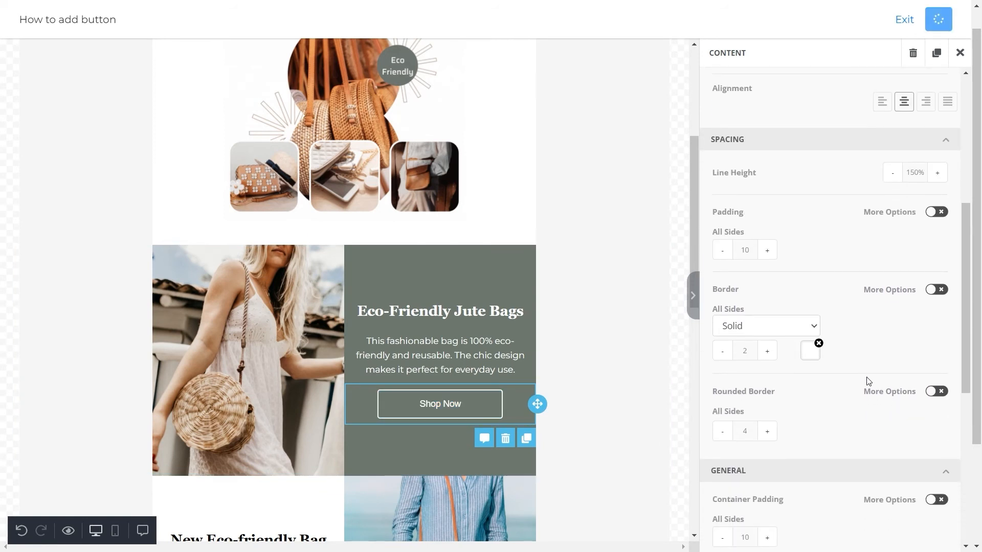
scroll(down, 3)
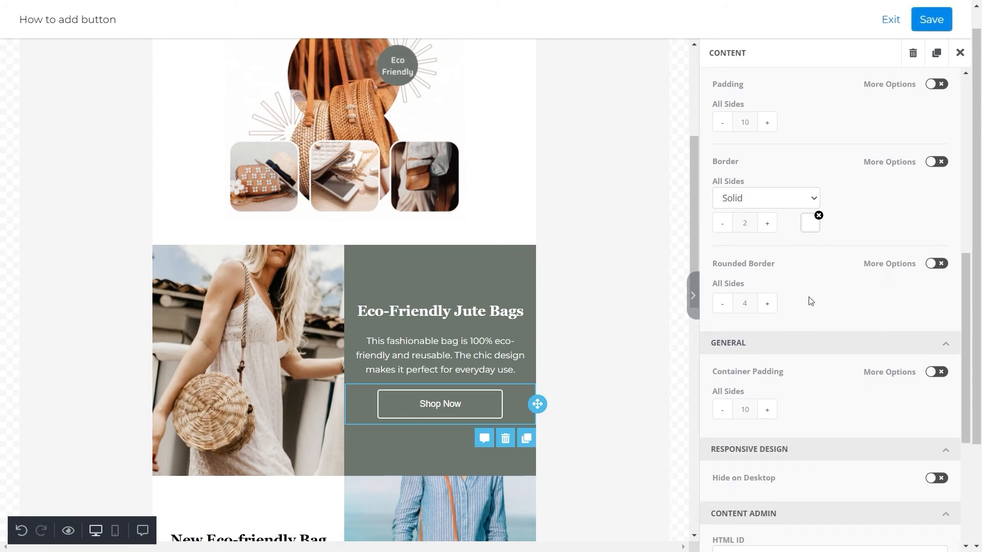
mouse_move(814, 269)
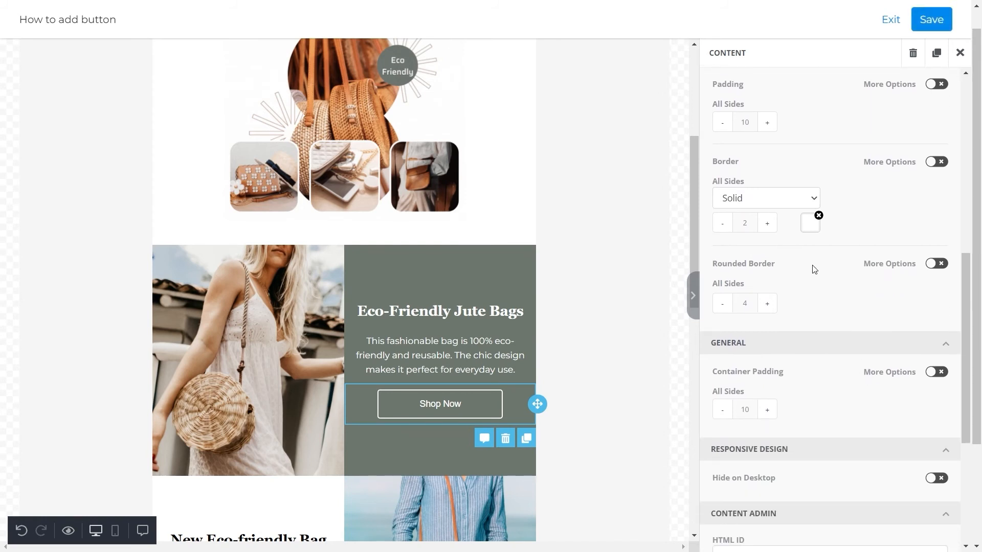
mouse_move(810, 290)
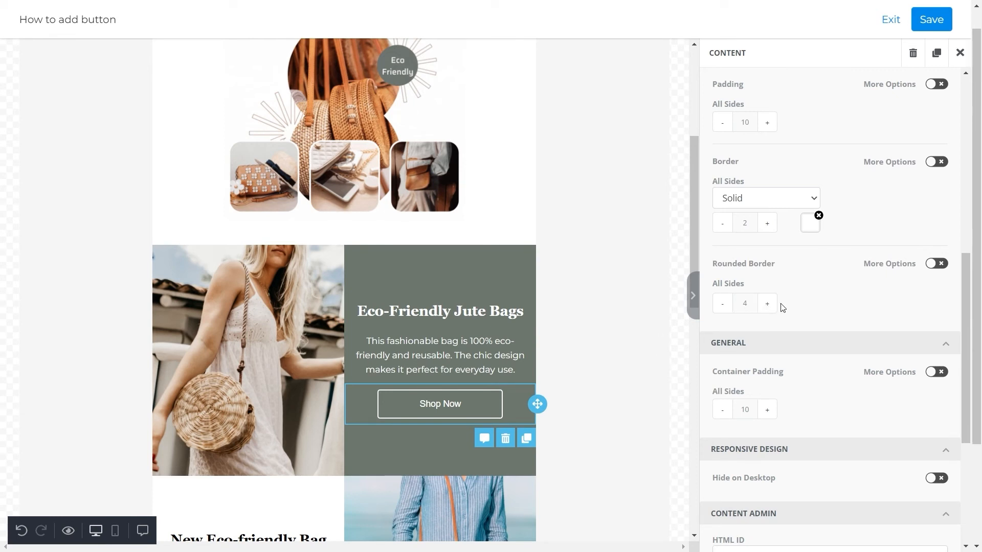
click(767, 303)
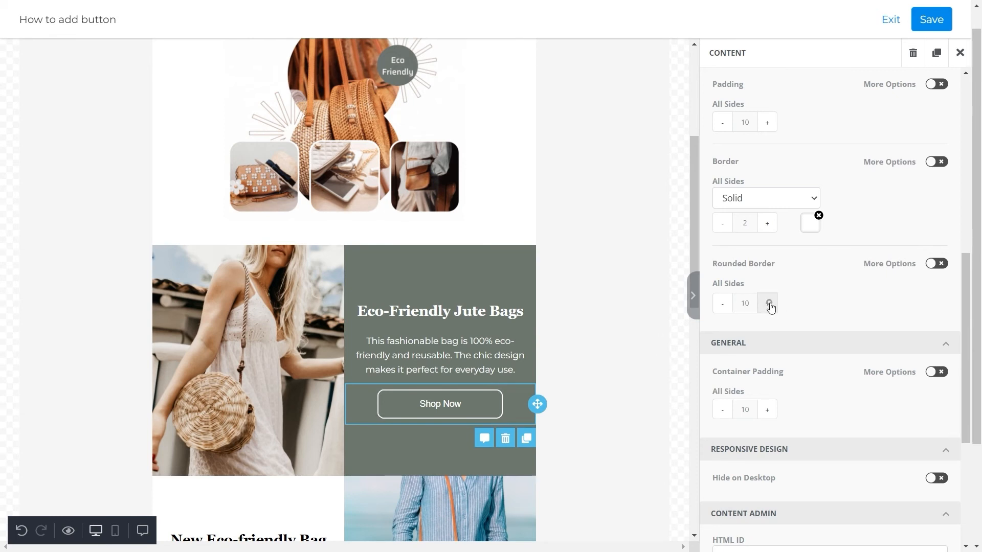
click(766, 303)
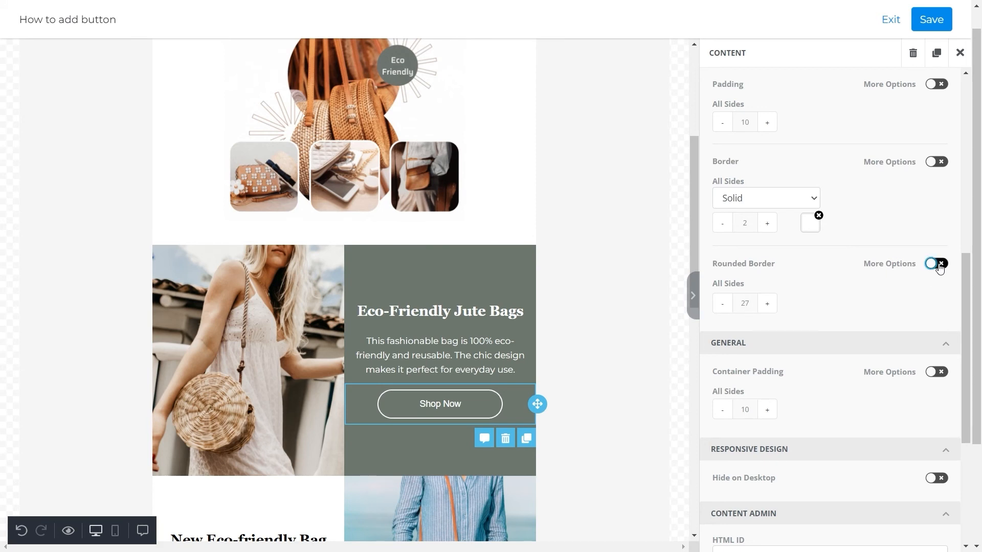
click(936, 264)
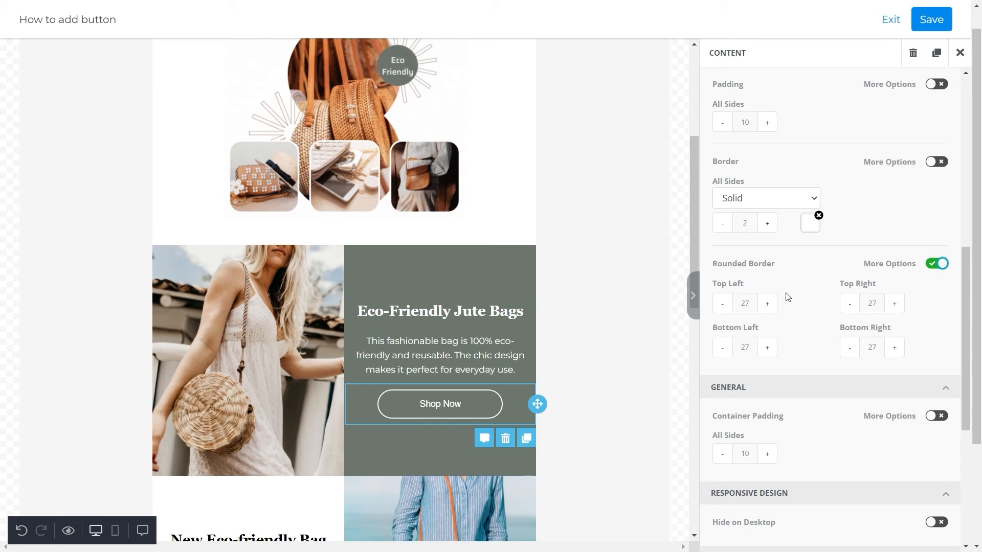
click(937, 263)
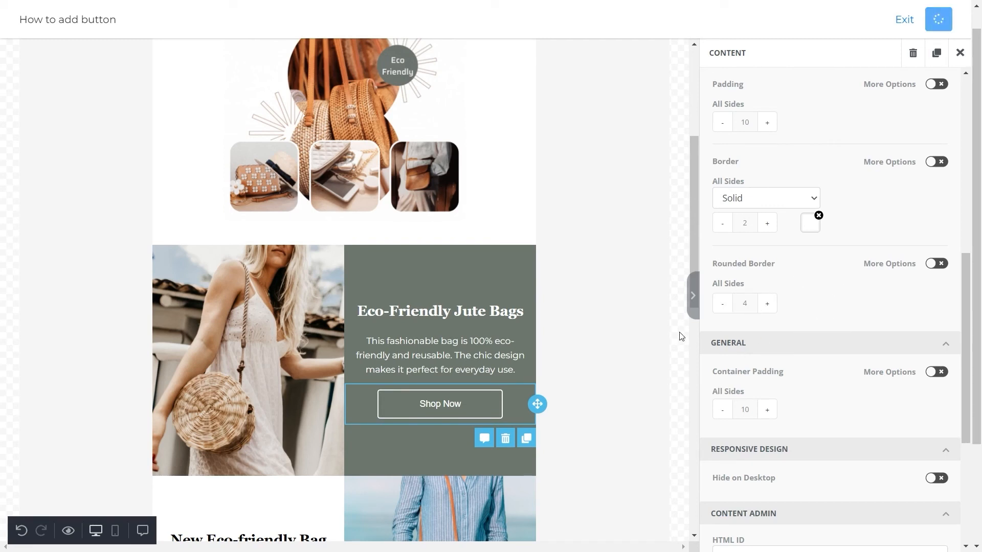
- Preview the email at Desktop width scrolled to the Eco-Friendly Jute Bags row
click(85, 450)
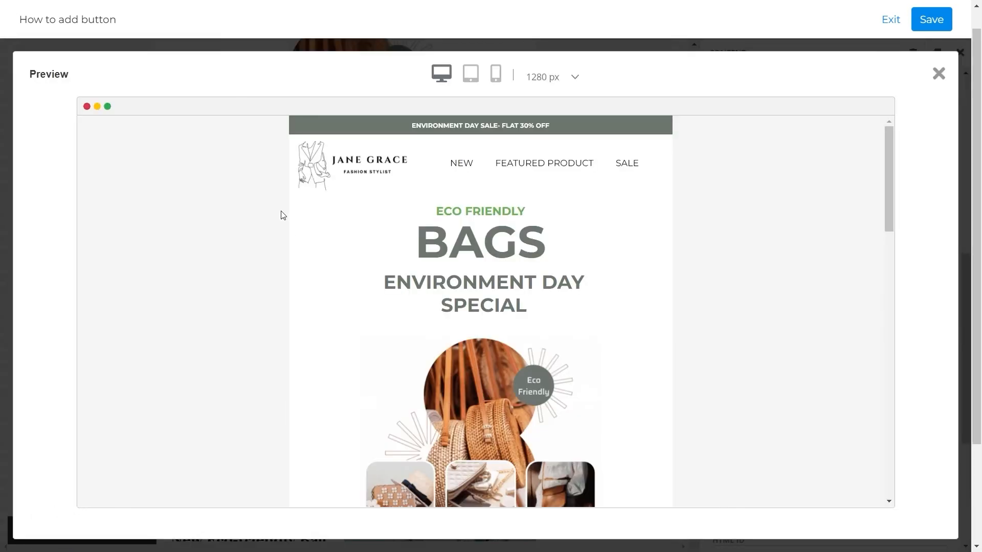
scroll(down, 3)
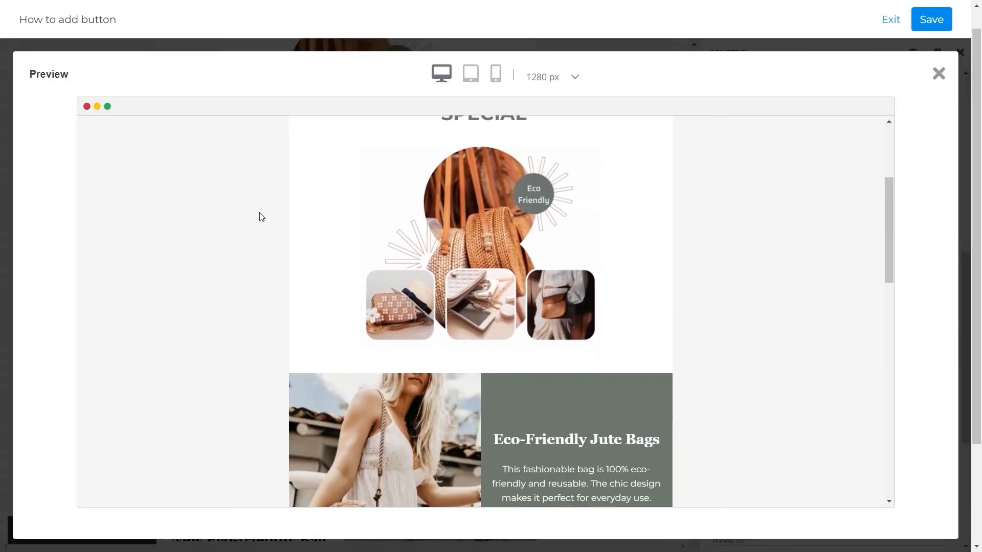
scroll(down, 3)
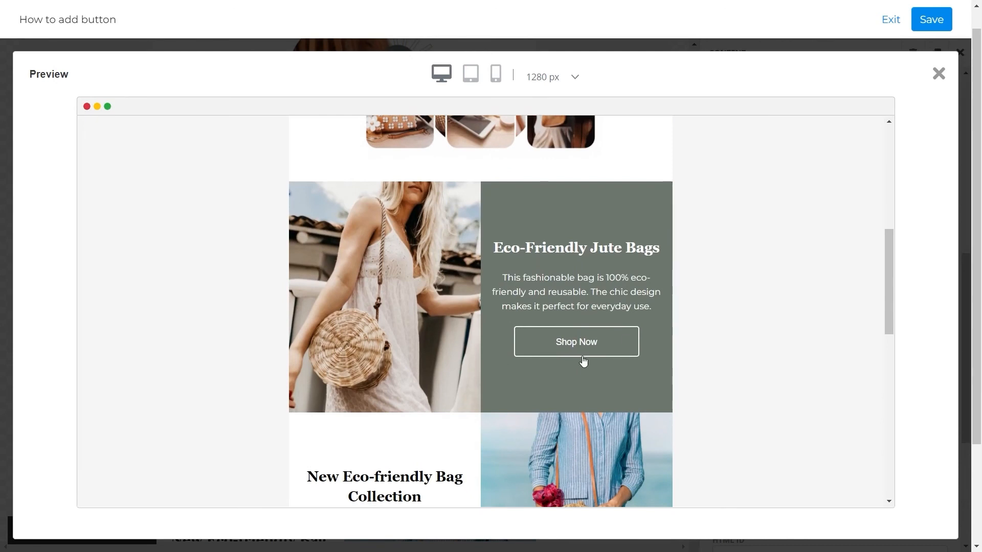
mouse_move(576, 333)
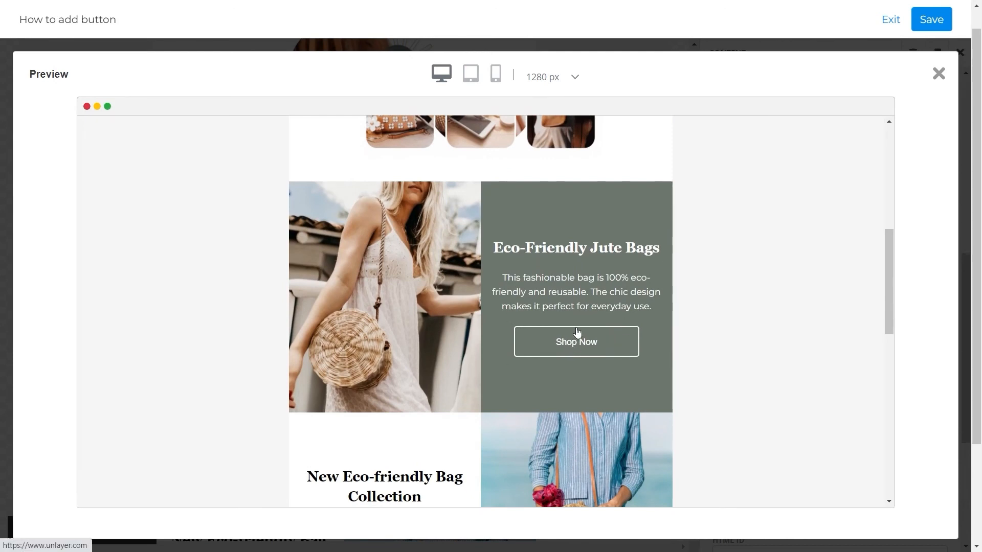
mouse_move(496, 74)
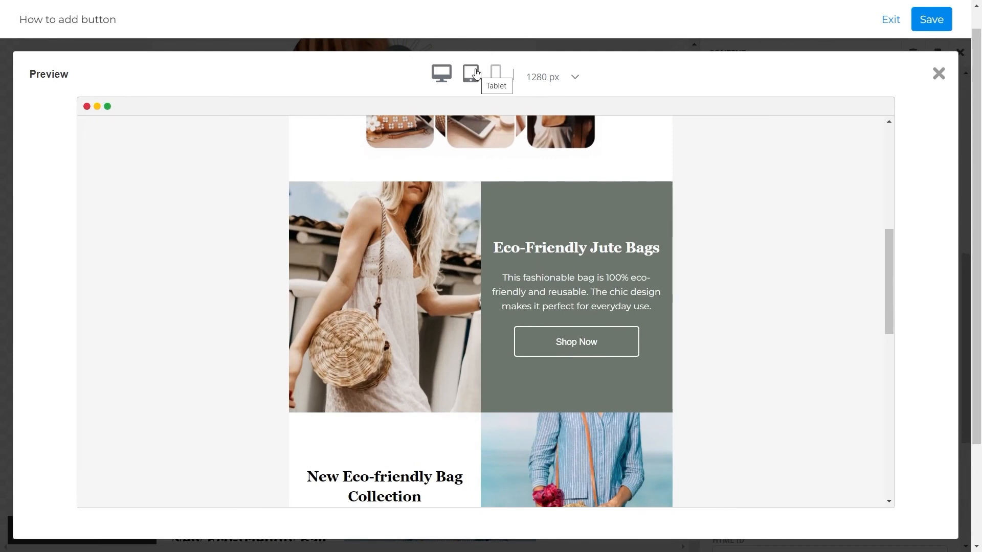